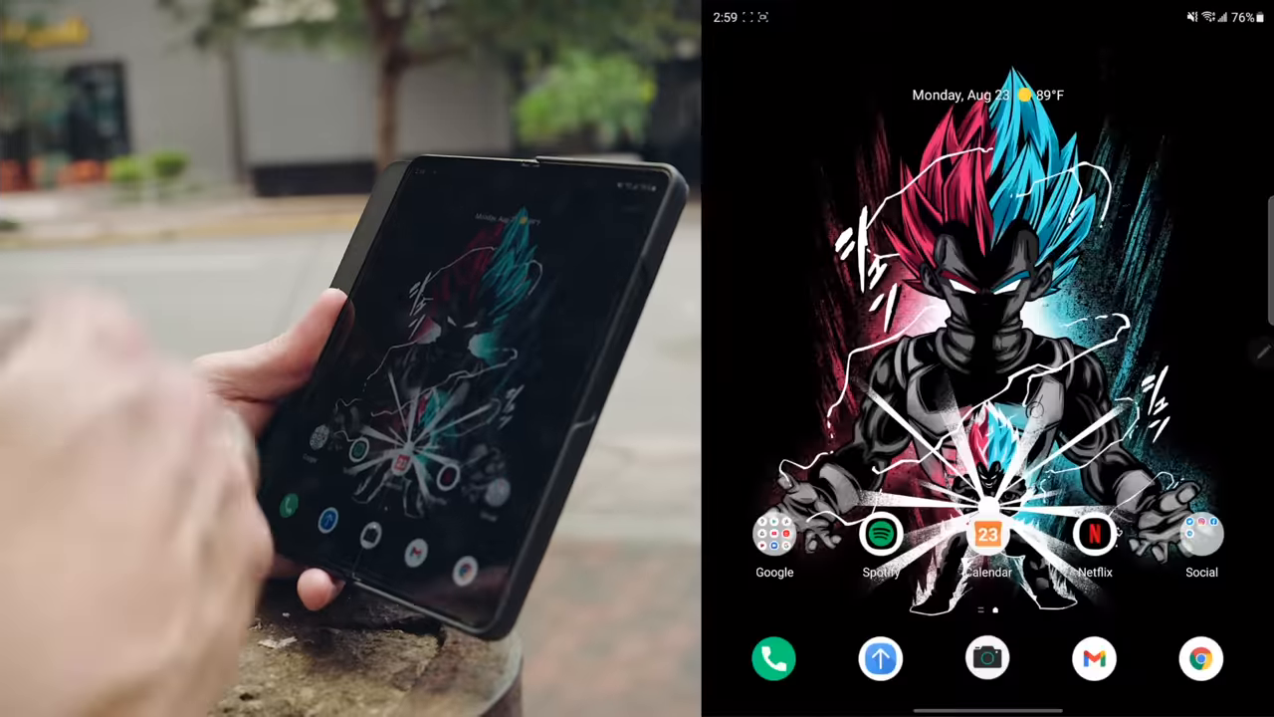
- Swipe up on the home screen to reveal the app drawer
scroll(up, 3)
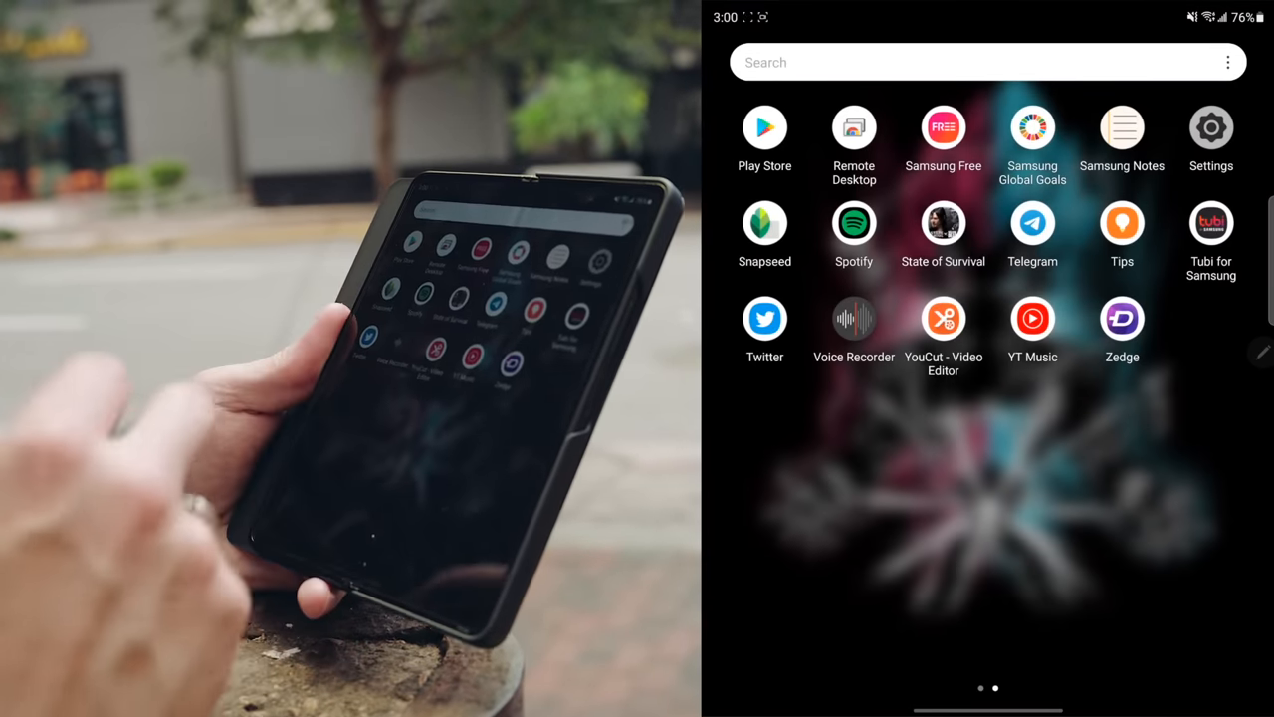
- Launch Remote Desktop and connect to the online computer with its host PIN
click(852, 127)
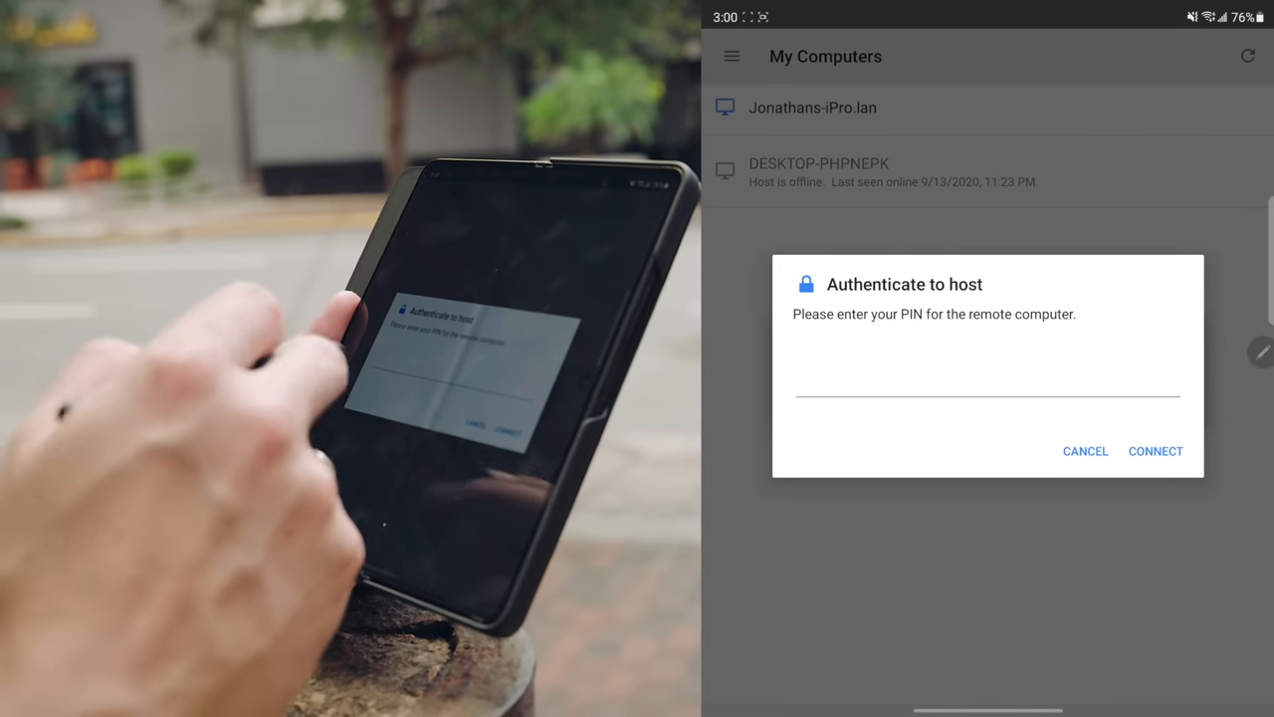
click(1155, 450)
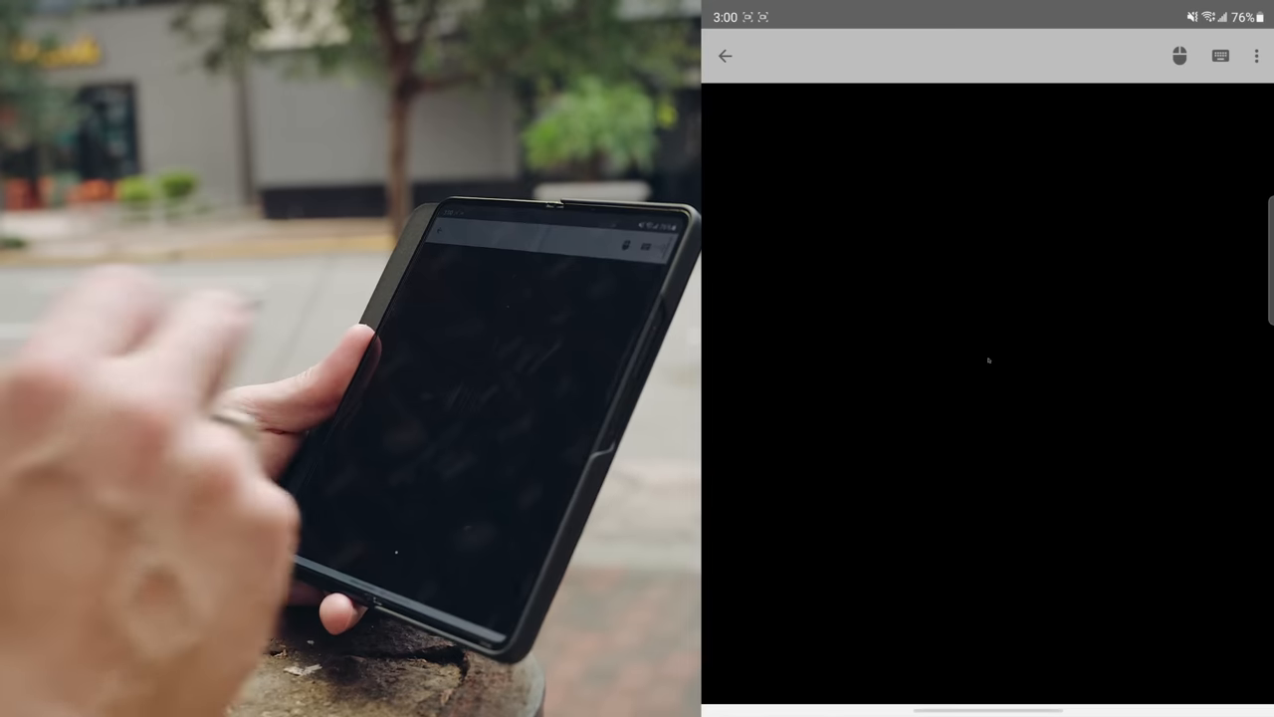